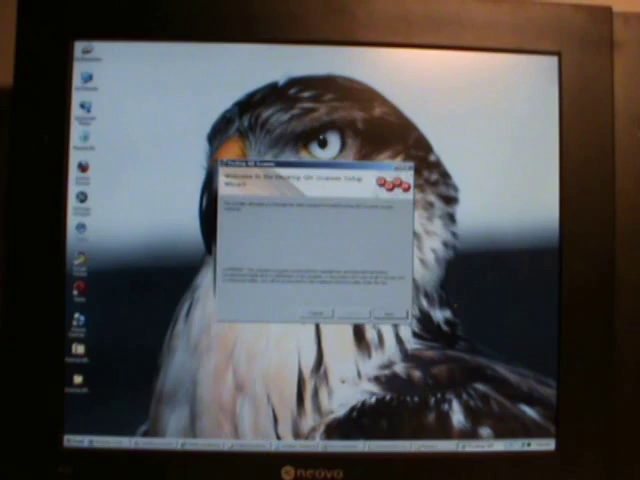
Advance the Setup Wizard past its welcome page to the installation location page
{"action": "left_click", "coordinate": [376, 312]}
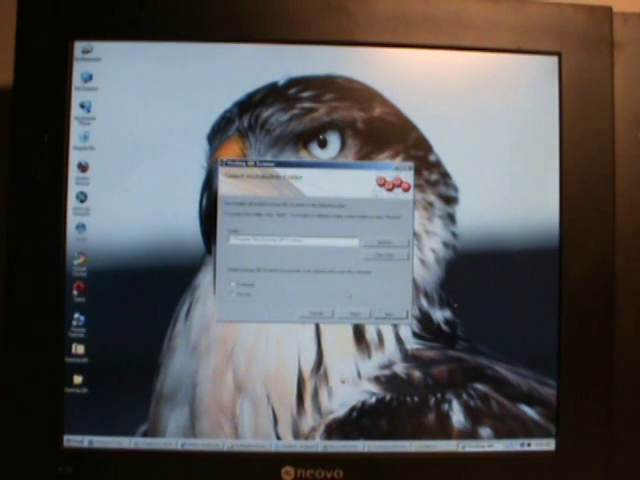